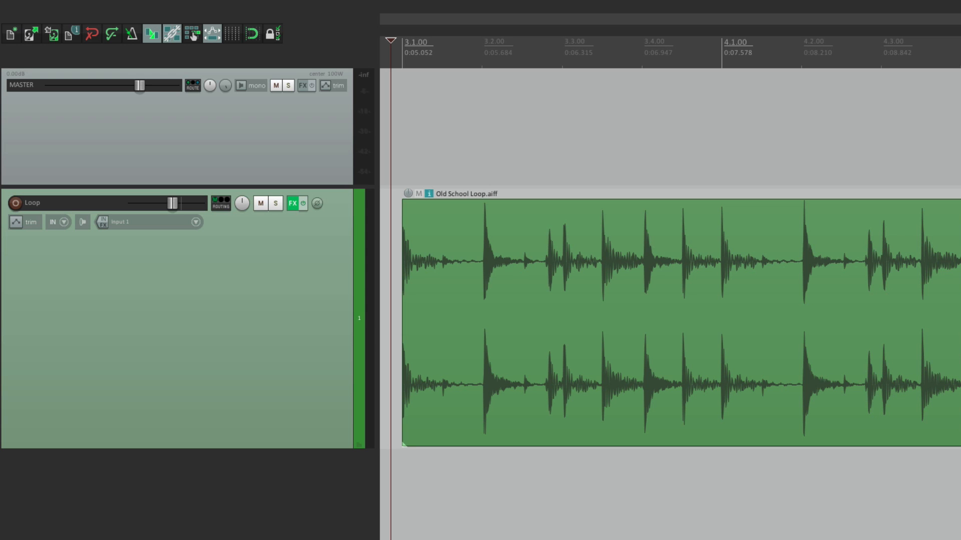
{"action": "mouse_move", "coordinate": [295, 204]}
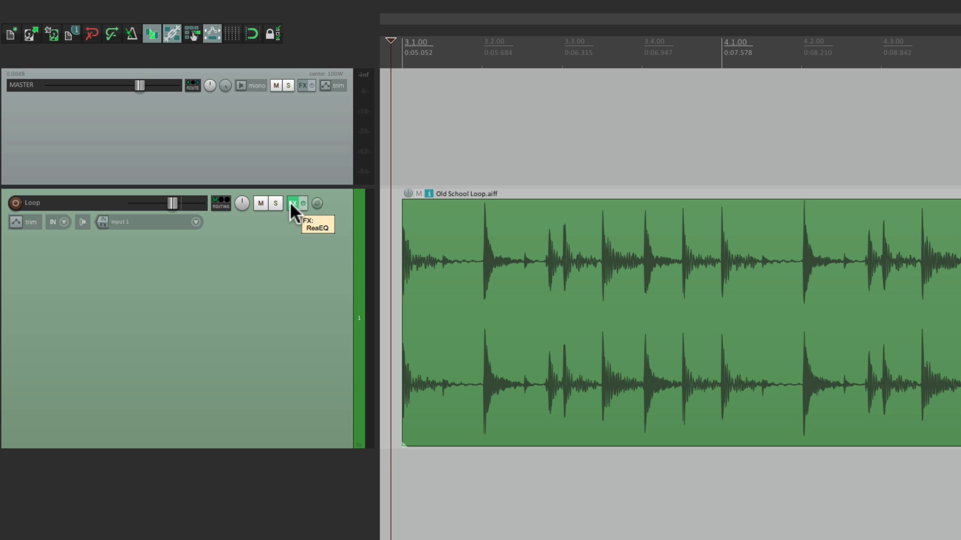
- Open the Loop track's ReaEQ effect window
{"action": "left_click", "coordinate": [296, 203]}
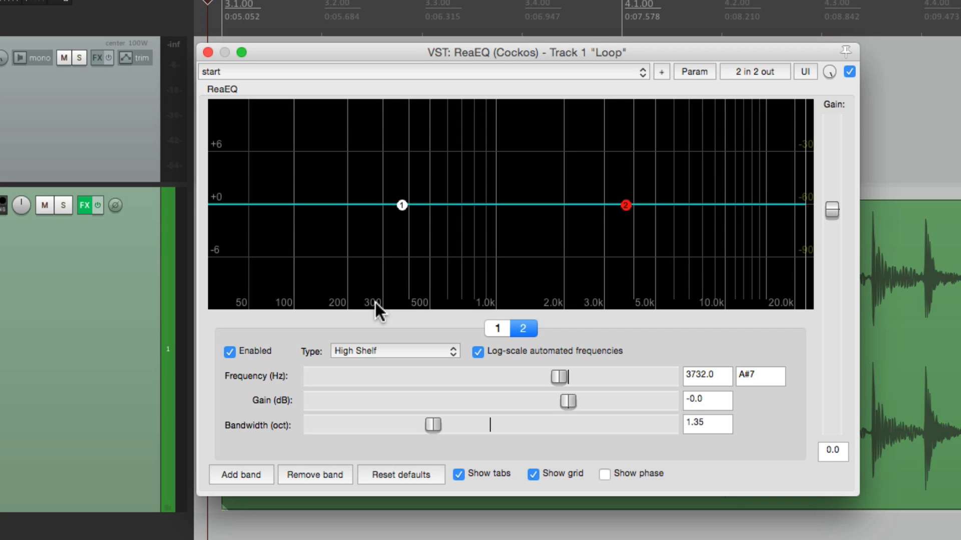
{"action": "mouse_move", "coordinate": [401, 307]}
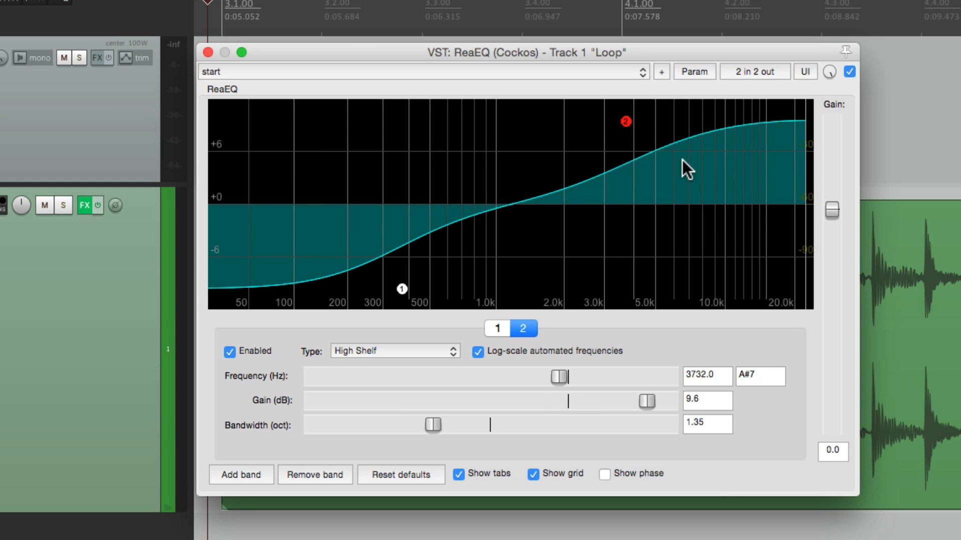
{"action": "mouse_move", "coordinate": [360, 280]}
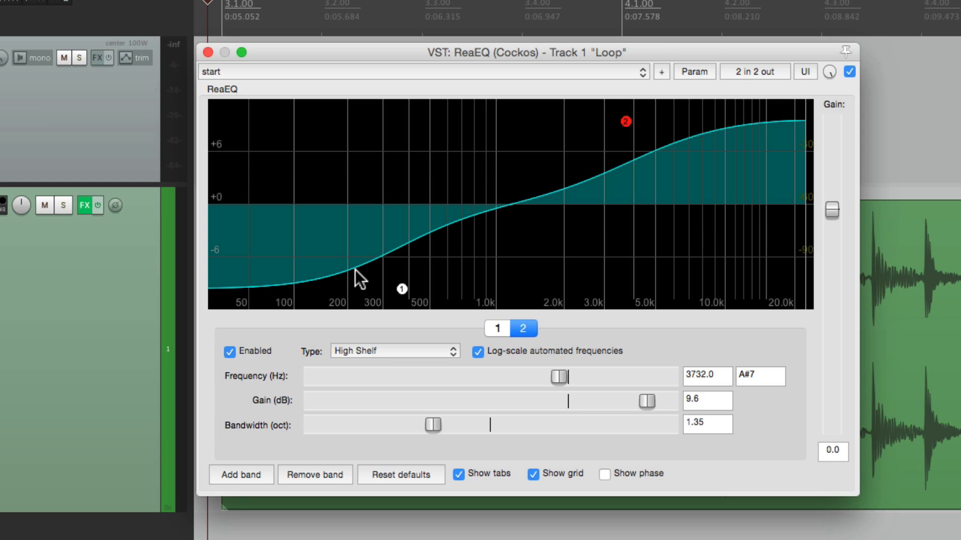
{"action": "mouse_move", "coordinate": [561, 182]}
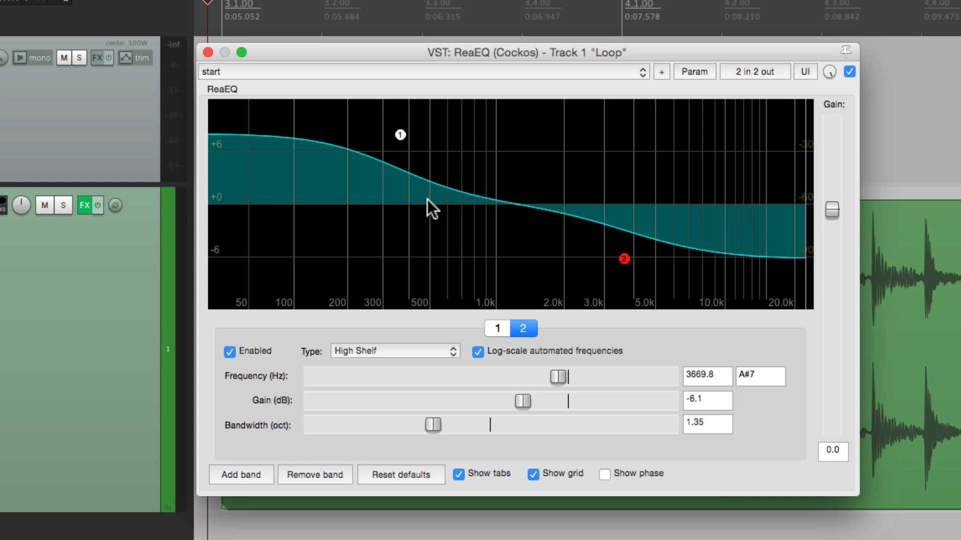
{"action": "mouse_move", "coordinate": [486, 216]}
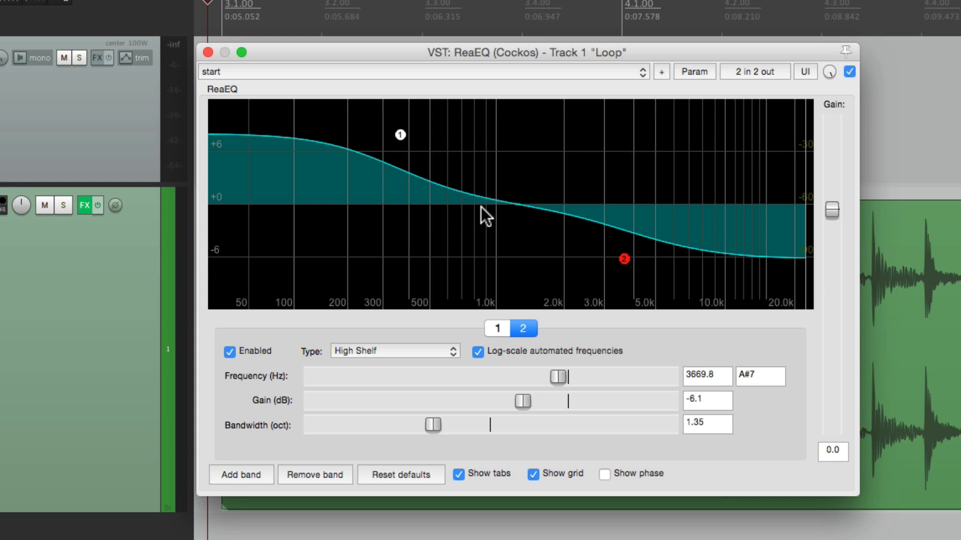
{"action": "mouse_move", "coordinate": [567, 301]}
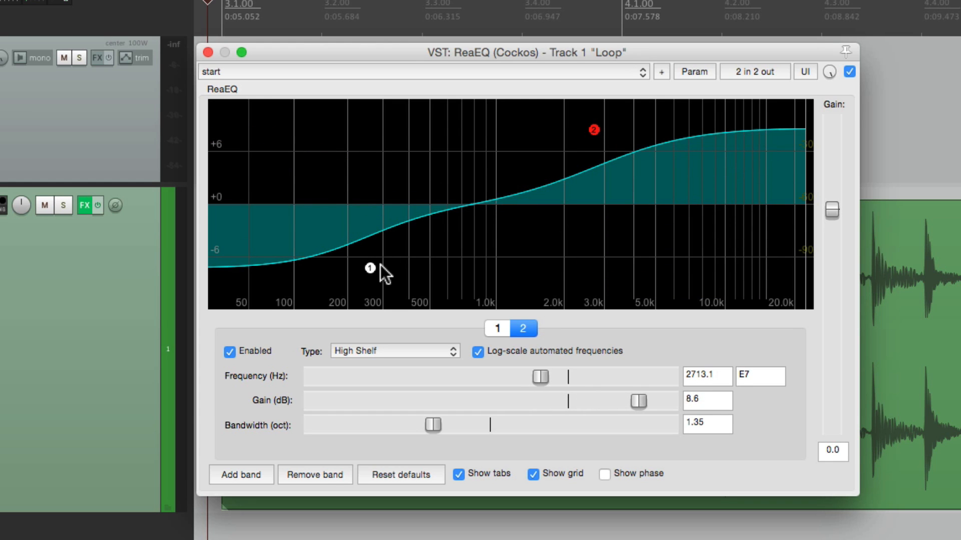
{"action": "mouse_move", "coordinate": [539, 376]}
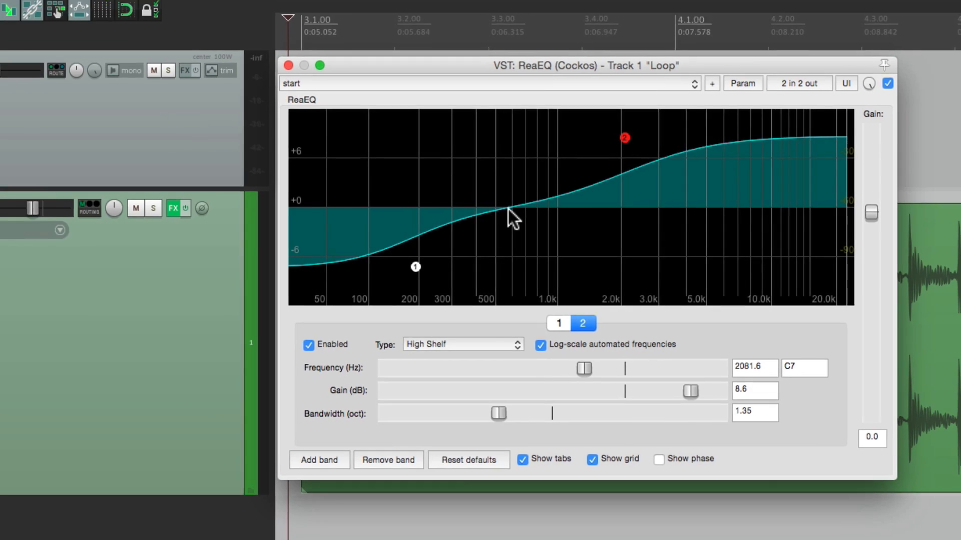
- Close ReaEQ, filter effects by 'tilt', and add JS: Tilt Equalizer to Loop
{"action": "left_click", "coordinate": [289, 65]}
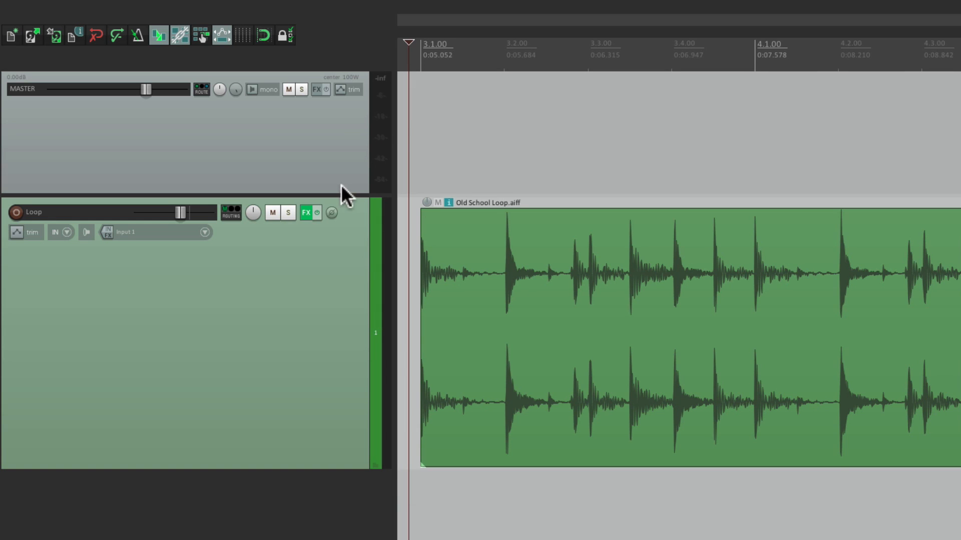
{"action": "left_click", "coordinate": [307, 212]}
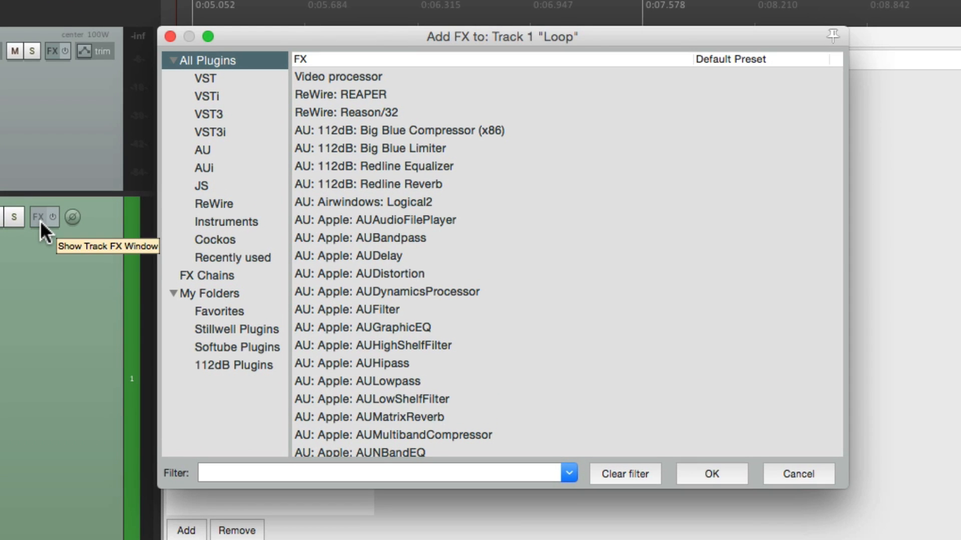
{"action": "type", "text": "ti"}
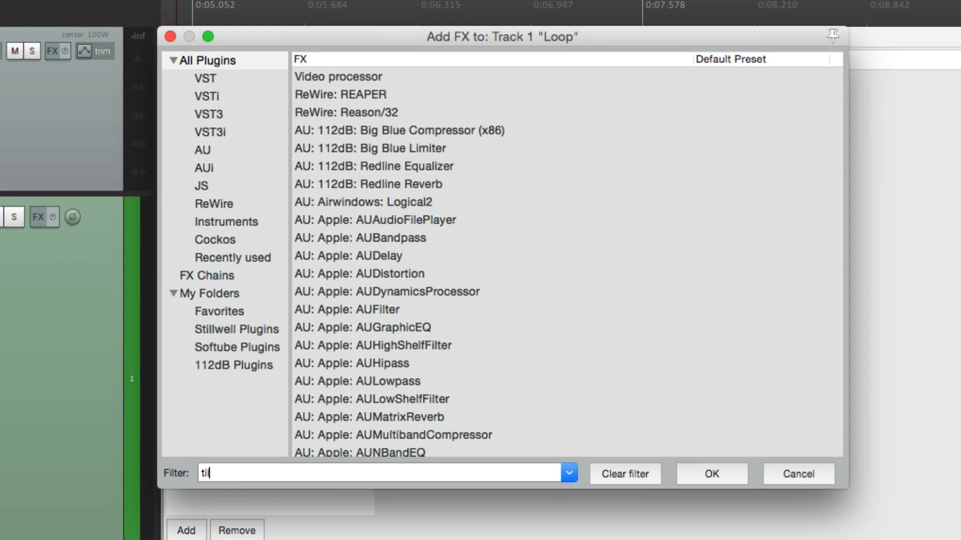
{"action": "type", "text": "lt"}
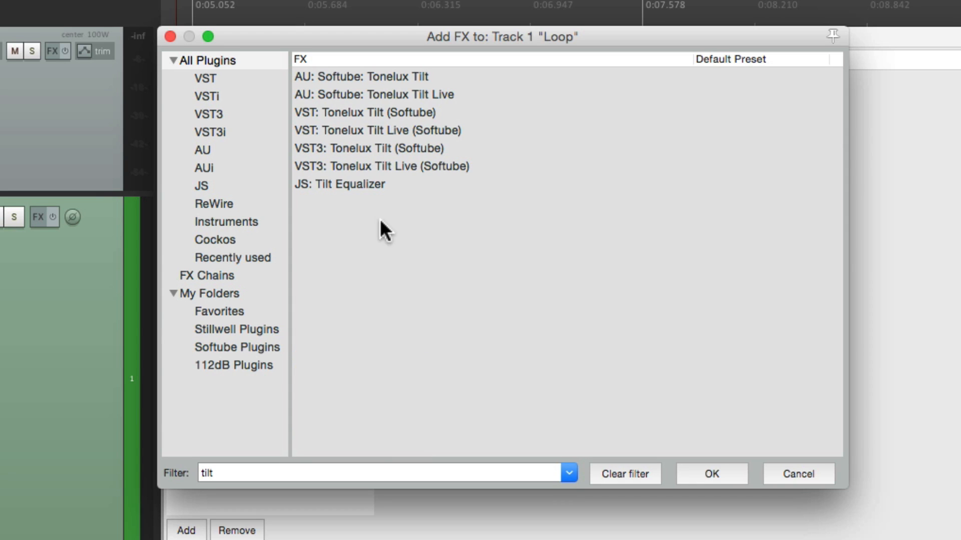
{"action": "left_click", "coordinate": [339, 183]}
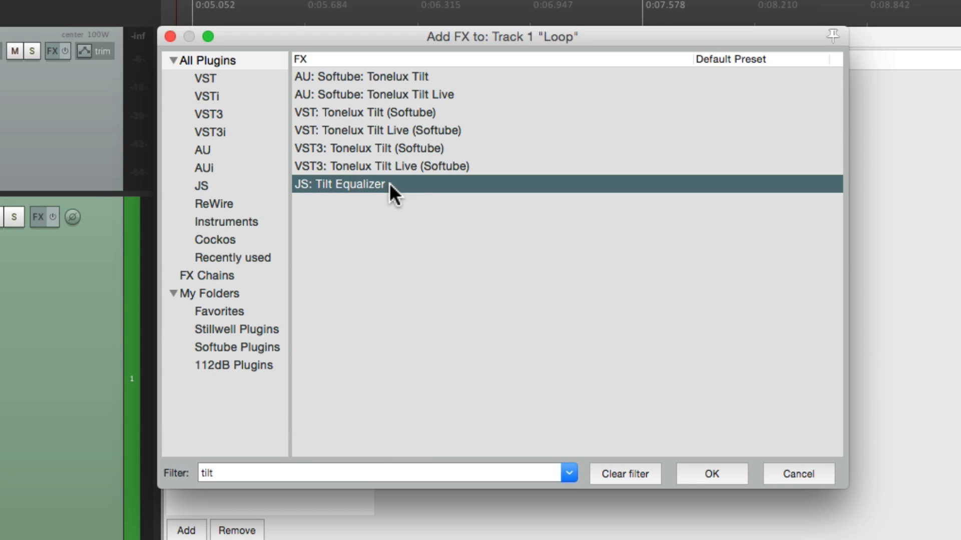
{"action": "double_click", "coordinate": [340, 184]}
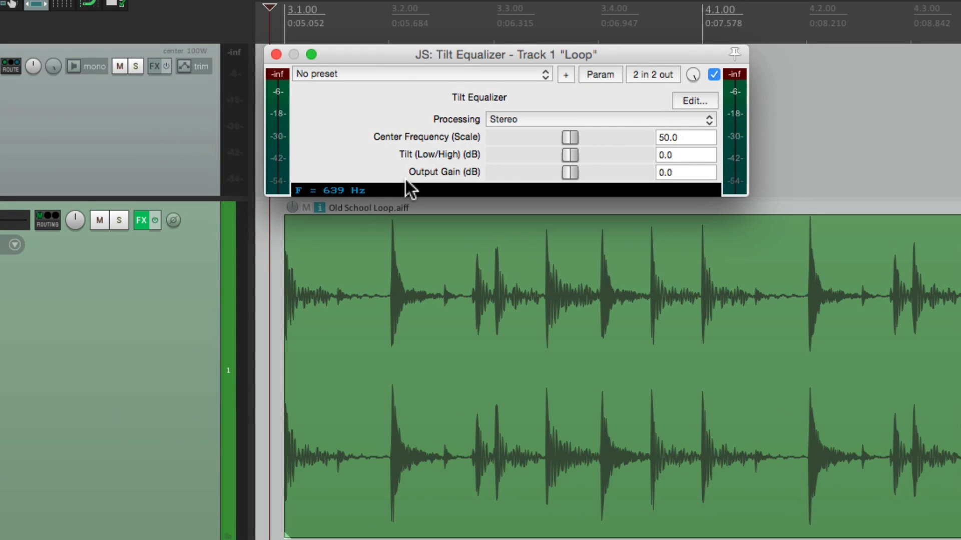
- Check the Tilt Equalizer's processing mode options, keeping it on Stereo
{"action": "left_click", "coordinate": [599, 119]}
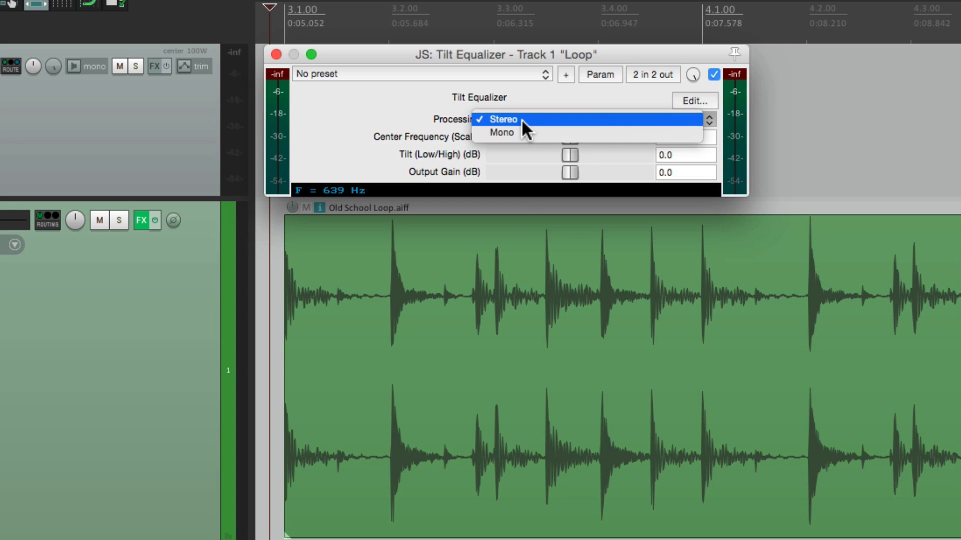
{"action": "mouse_move", "coordinate": [538, 132]}
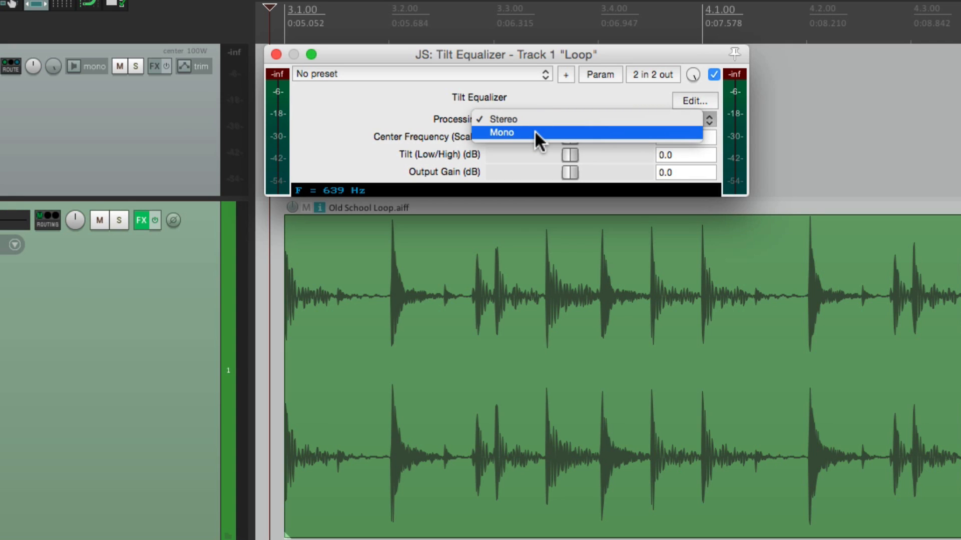
{"action": "left_click", "coordinate": [504, 119]}
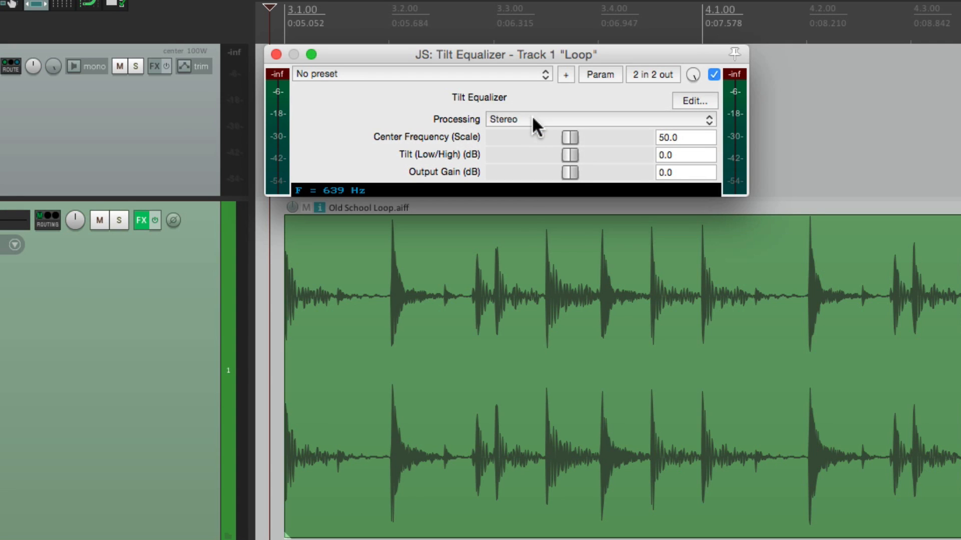
{"action": "mouse_move", "coordinate": [575, 152]}
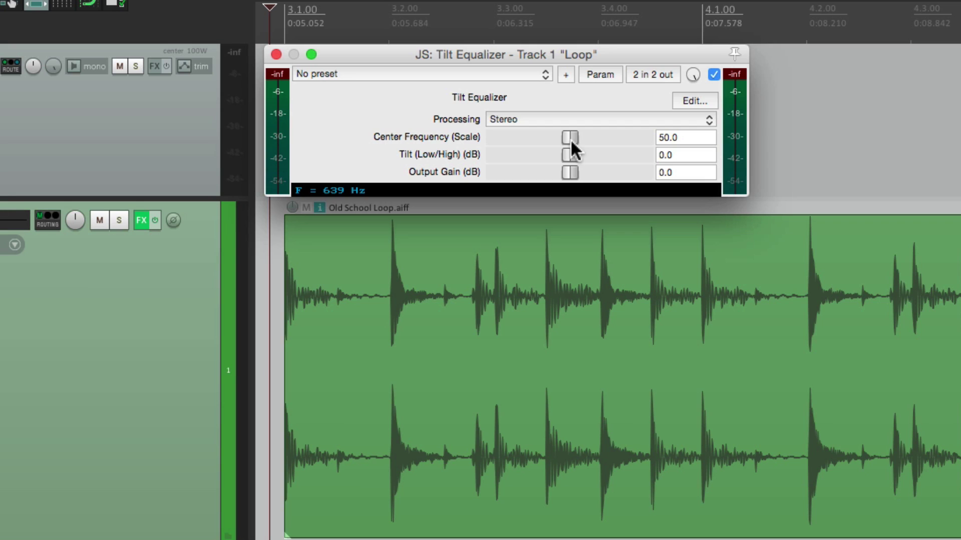
{"action": "mouse_move", "coordinate": [576, 156]}
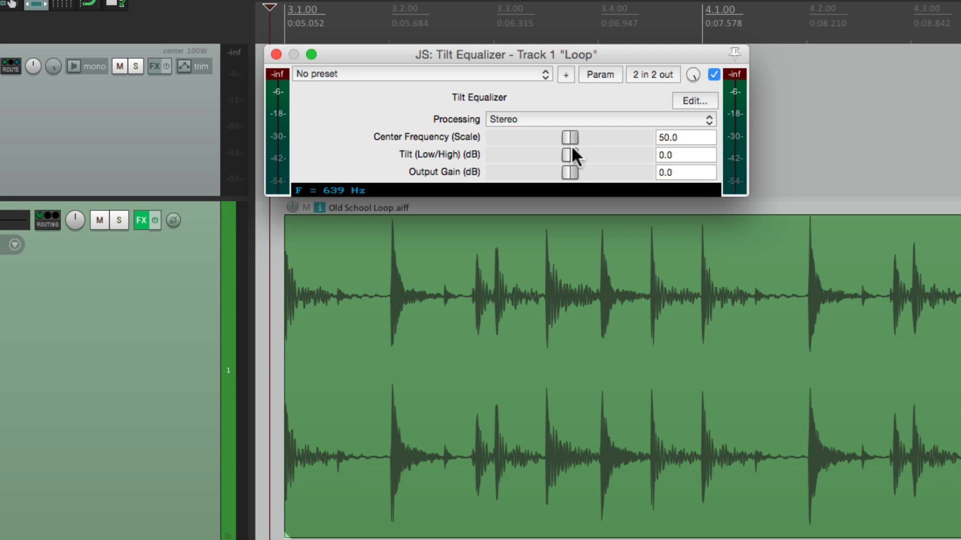
{"action": "mouse_move", "coordinate": [575, 166]}
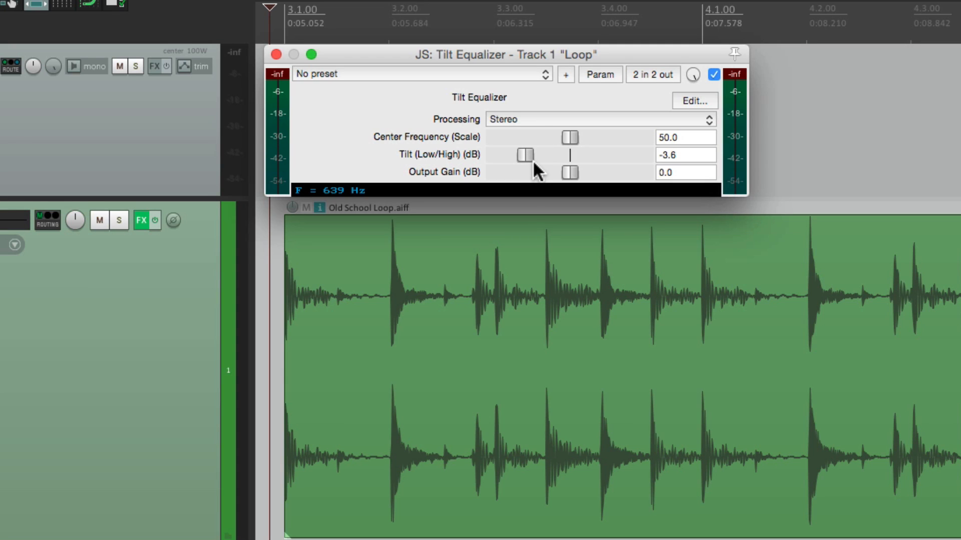
{"action": "mouse_move", "coordinate": [571, 176]}
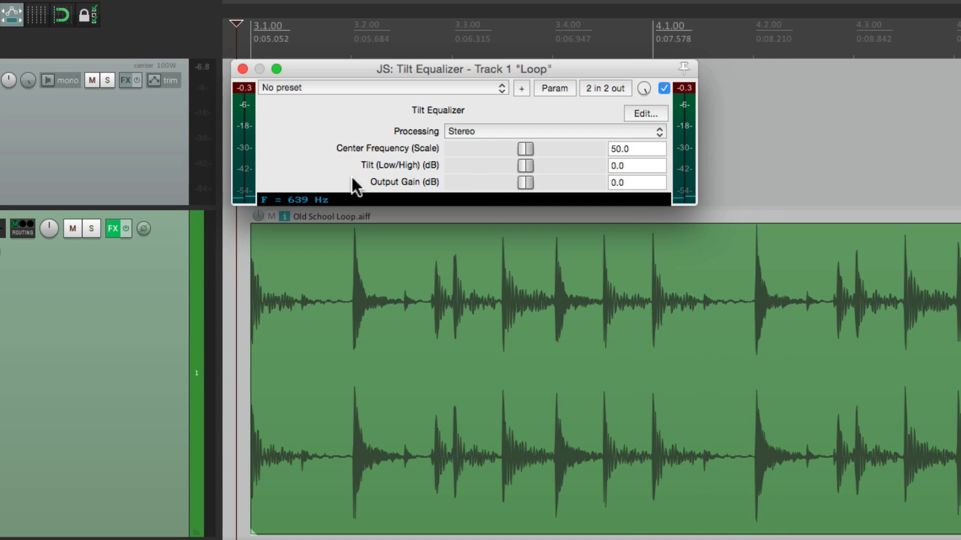
{"action": "mouse_move", "coordinate": [313, 208]}
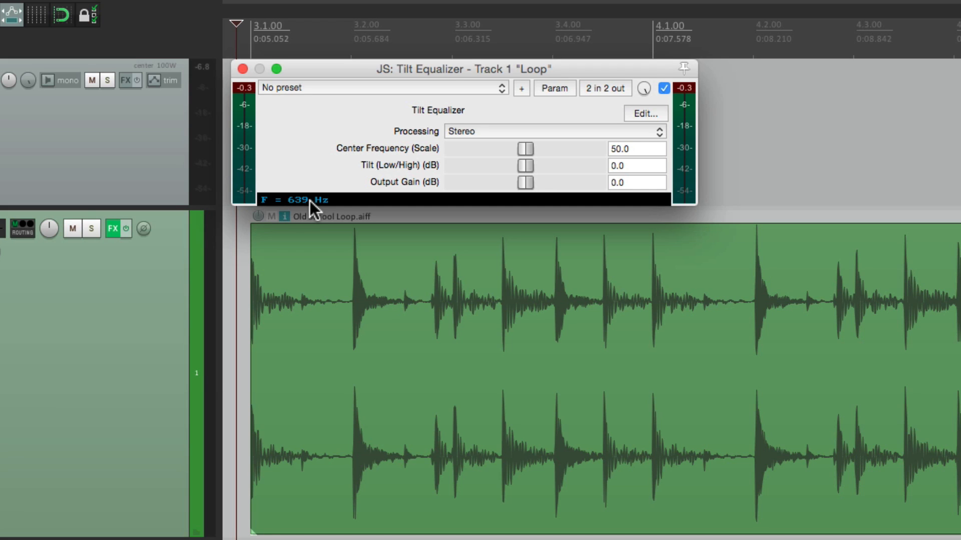
{"action": "mouse_move", "coordinate": [530, 172]}
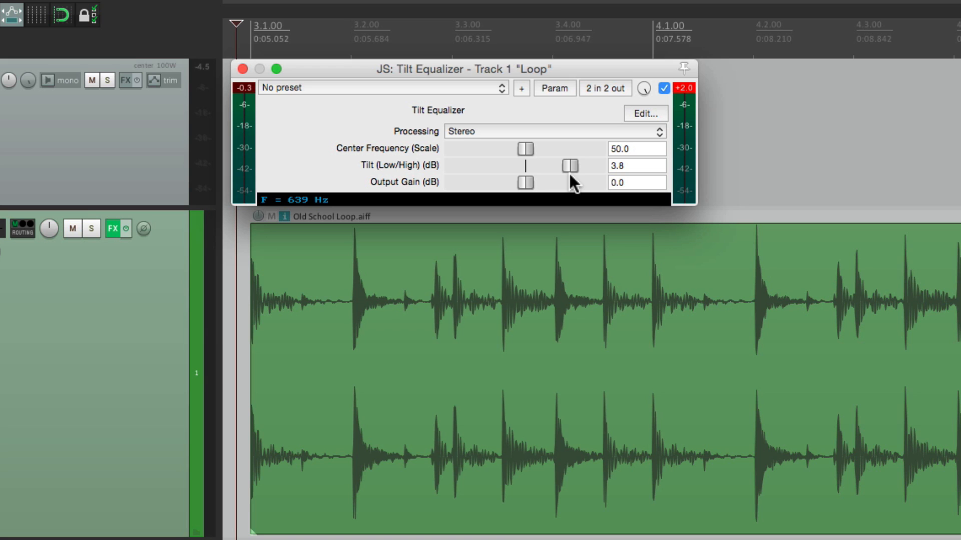
{"action": "mouse_move", "coordinate": [520, 155]}
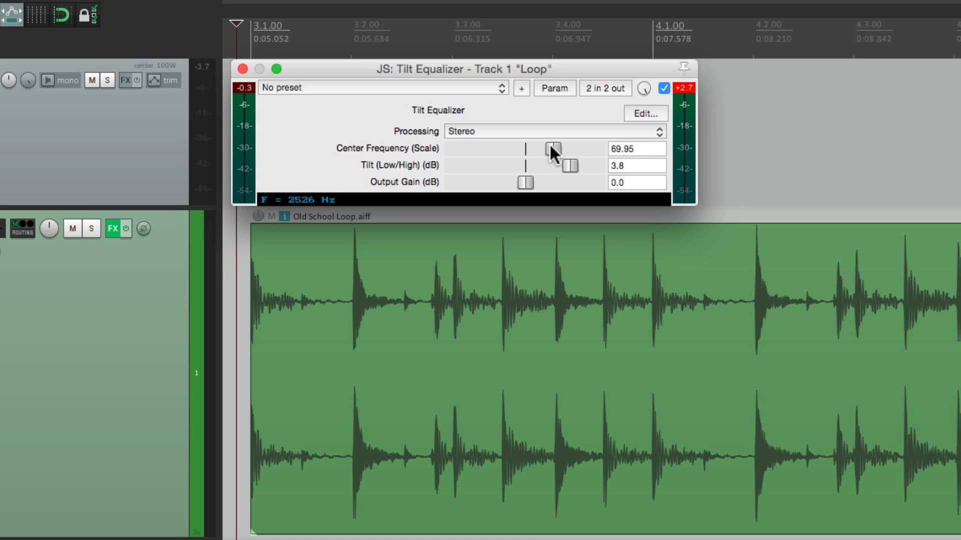
{"action": "mouse_move", "coordinate": [558, 156]}
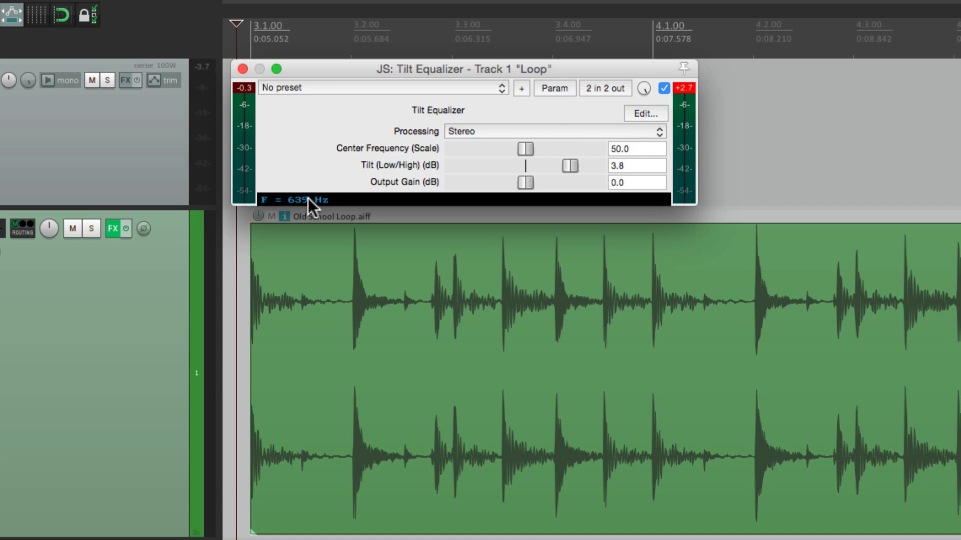
{"action": "mouse_move", "coordinate": [570, 168]}
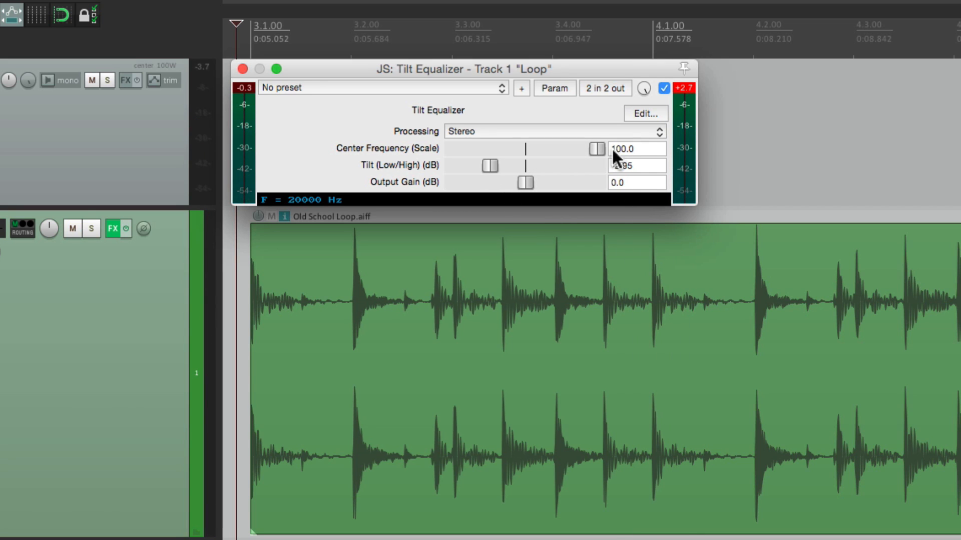
{"action": "mouse_move", "coordinate": [358, 204]}
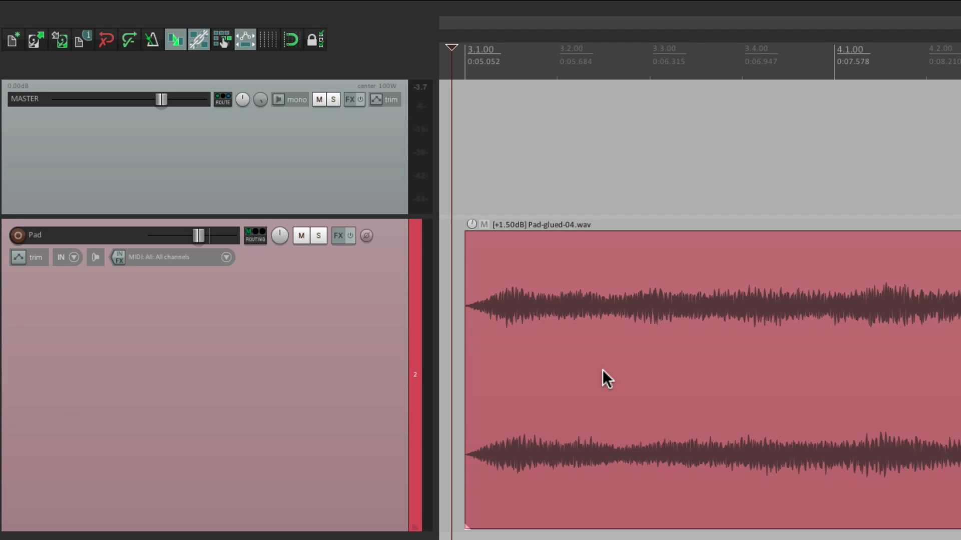
{"action": "mouse_move", "coordinate": [340, 237]}
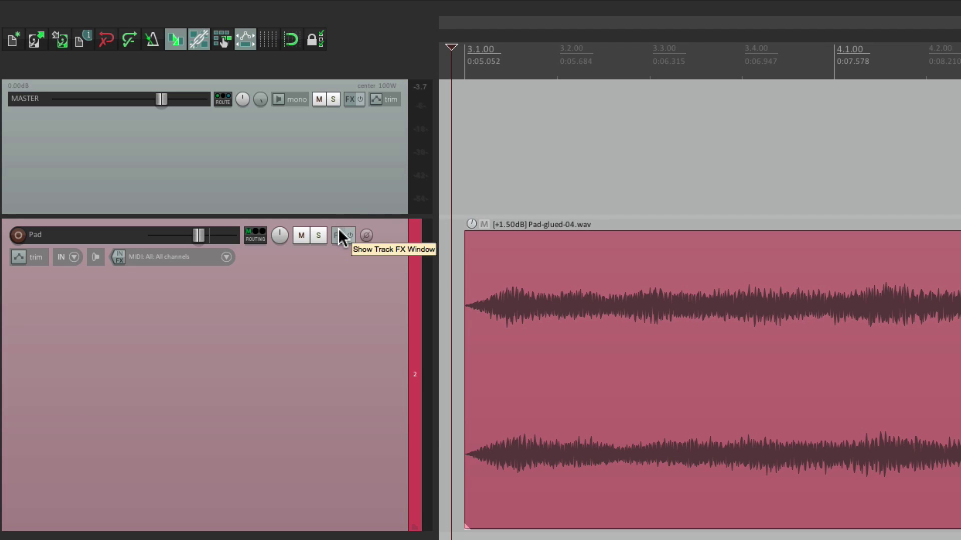
- Open the Pad track's effects window
{"action": "left_click", "coordinate": [337, 235]}
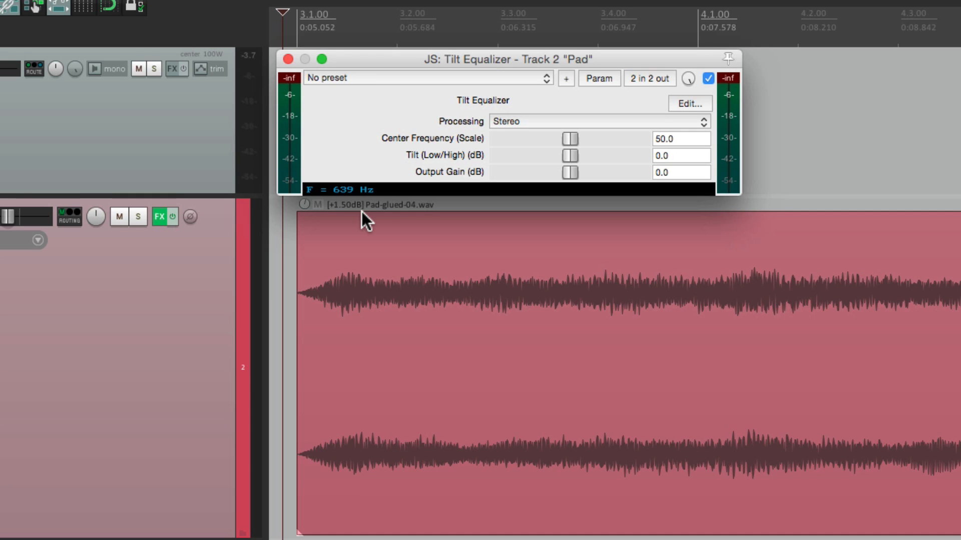
{"action": "mouse_move", "coordinate": [623, 188]}
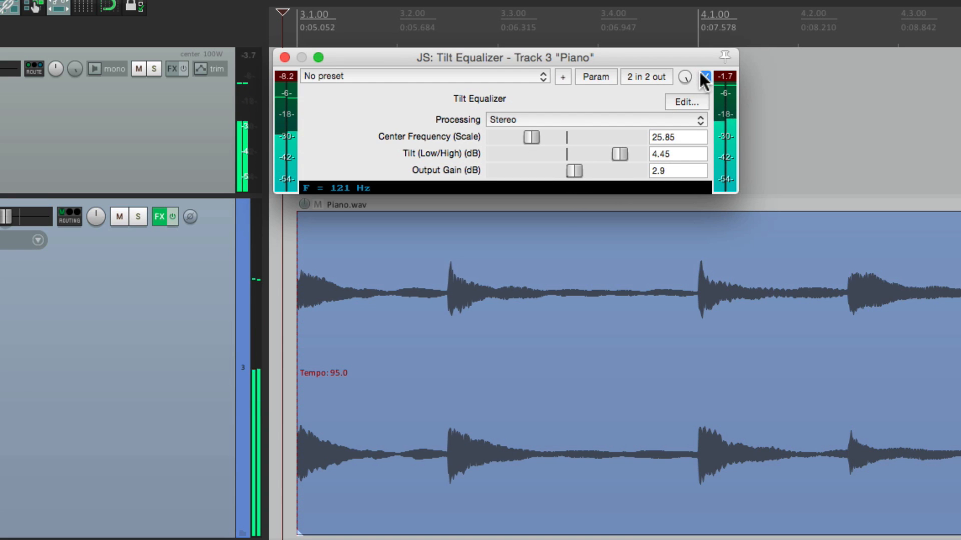
- Toggle the Piano Tilt Equalizer's bypass off and on to compare the sound
{"action": "left_click", "coordinate": [704, 76]}
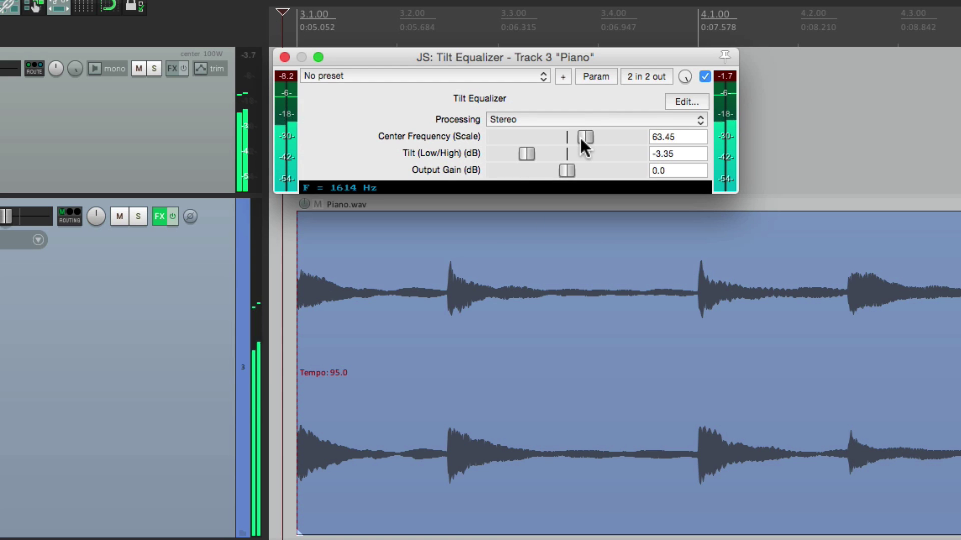
{"action": "left_click", "coordinate": [704, 77]}
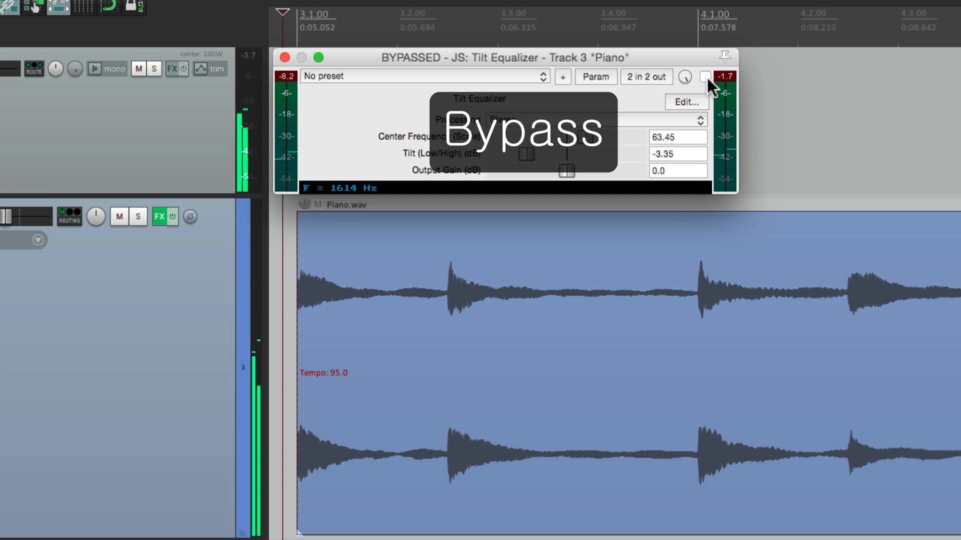
{"action": "left_click", "coordinate": [704, 76]}
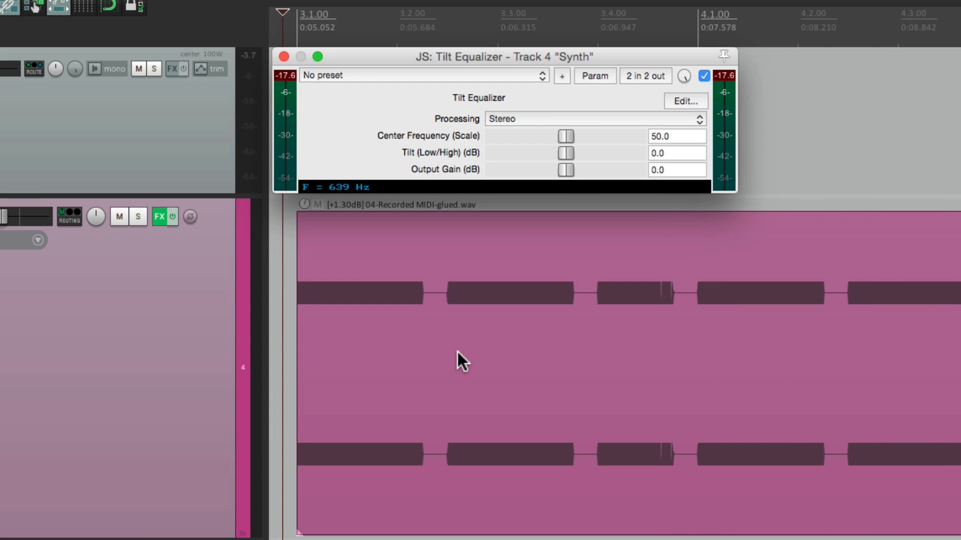
{"action": "mouse_move", "coordinate": [475, 314]}
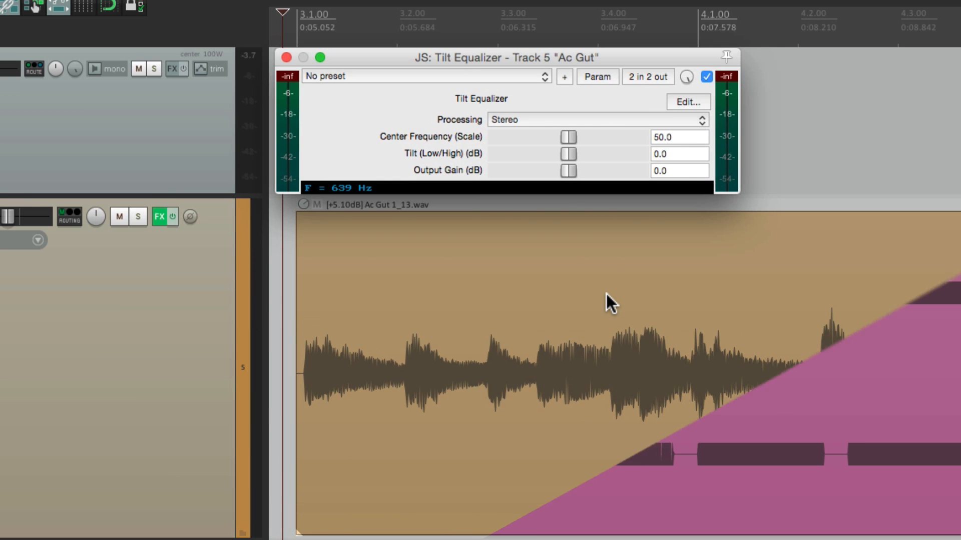
- Start playback and toggle the Ac Gut Tilt Equalizer's bypass to compare
{"action": "key", "text": "space"}
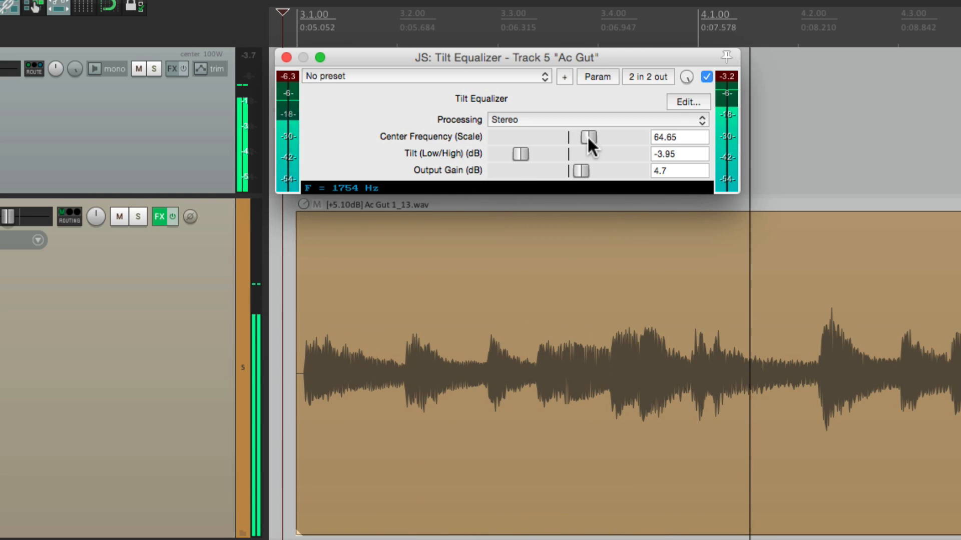
{"action": "left_click", "coordinate": [707, 77]}
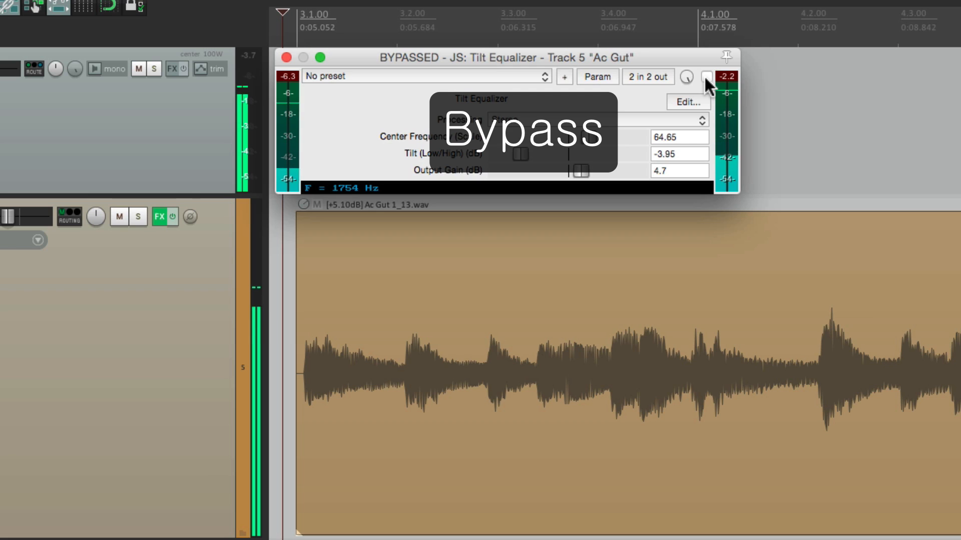
{"action": "left_click", "coordinate": [705, 77]}
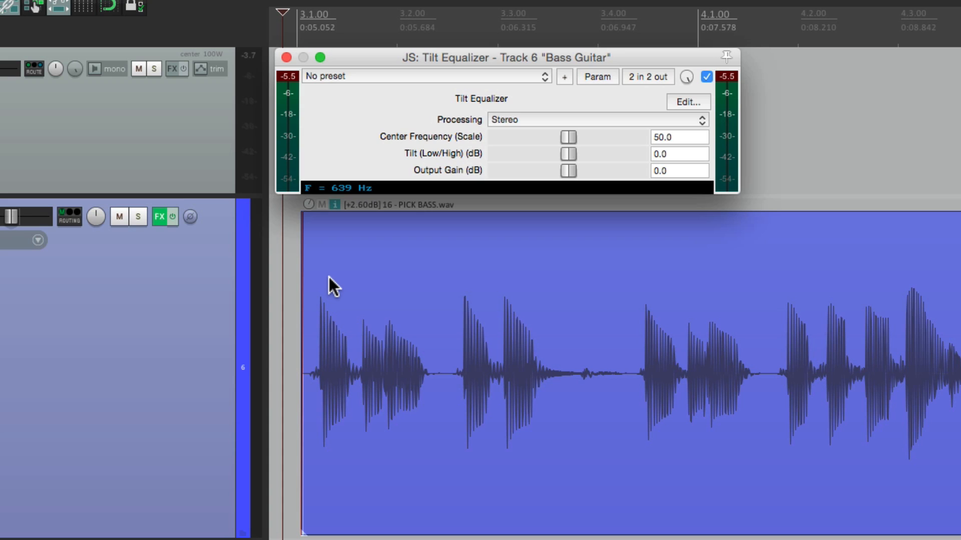
{"action": "mouse_move", "coordinate": [570, 142]}
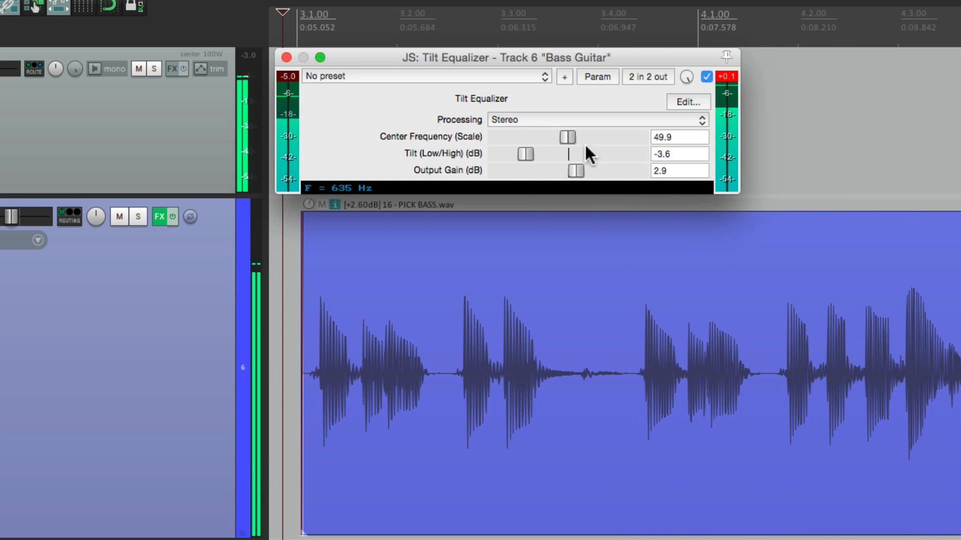
{"action": "left_click", "coordinate": [706, 76]}
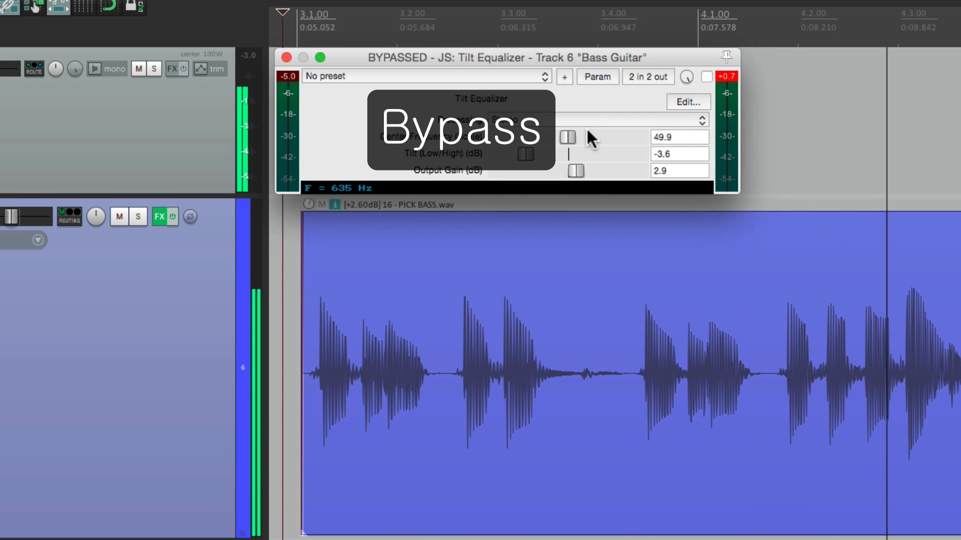
{"action": "left_click", "coordinate": [706, 77]}
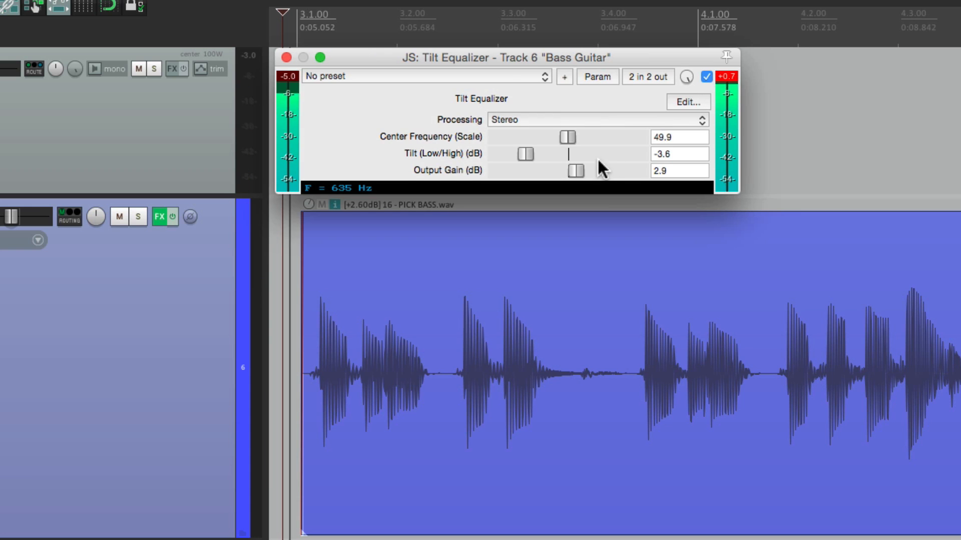